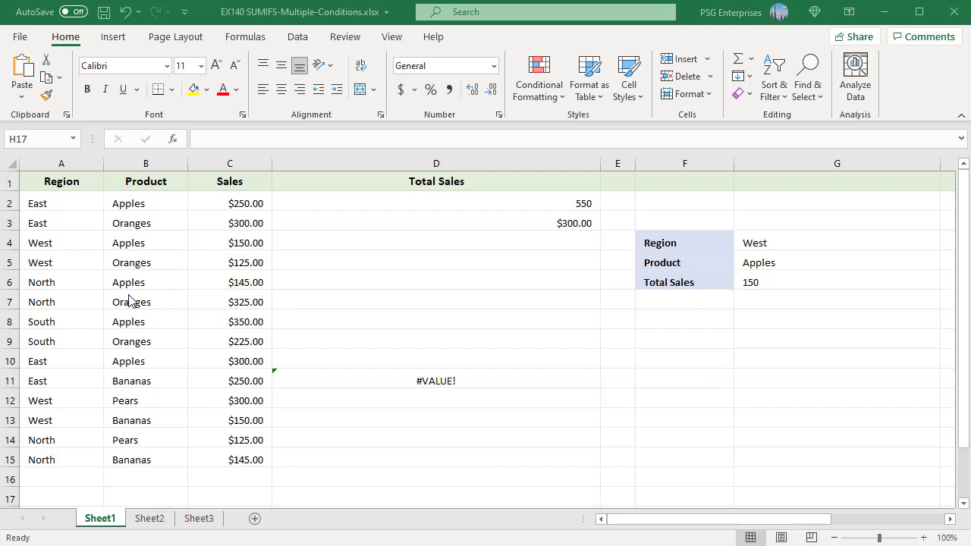
mouse_move(158, 188)
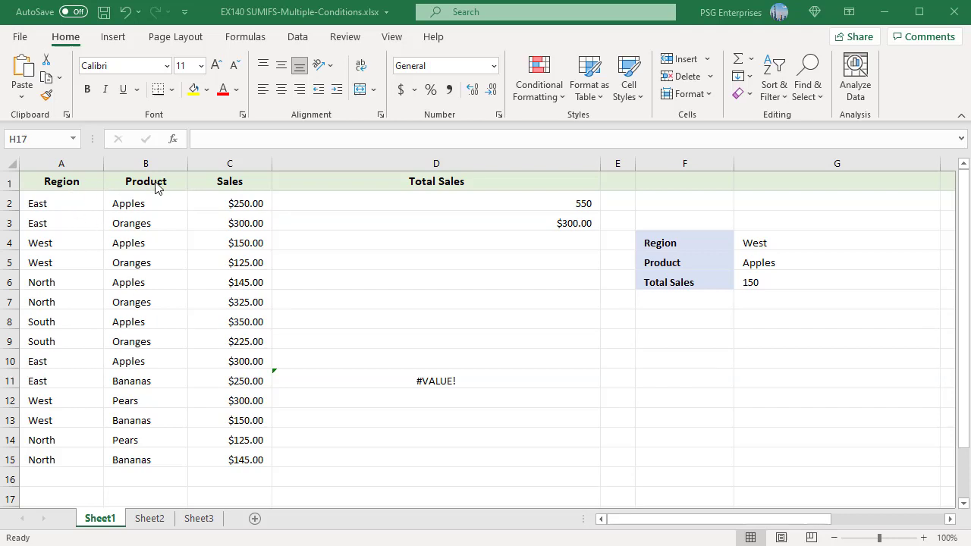
mouse_move(251, 191)
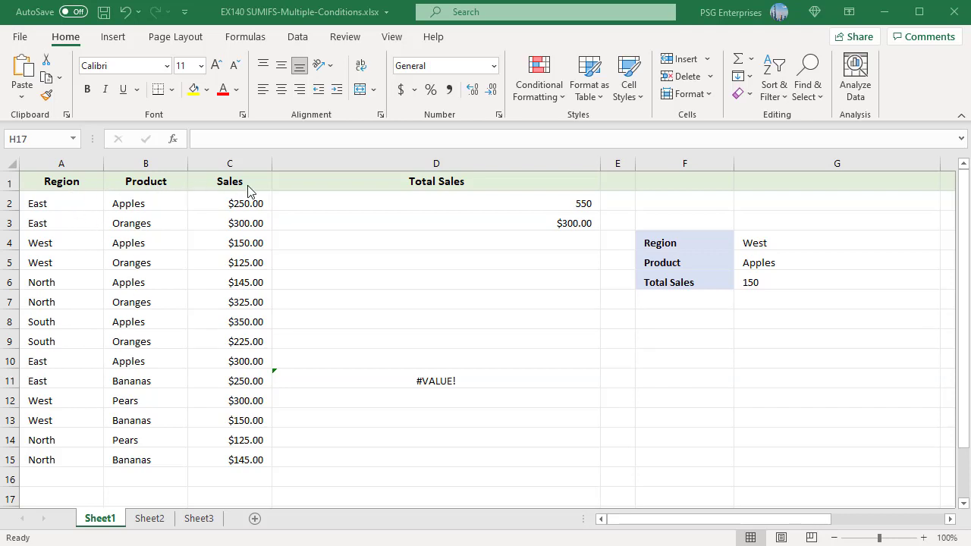
mouse_move(504, 318)
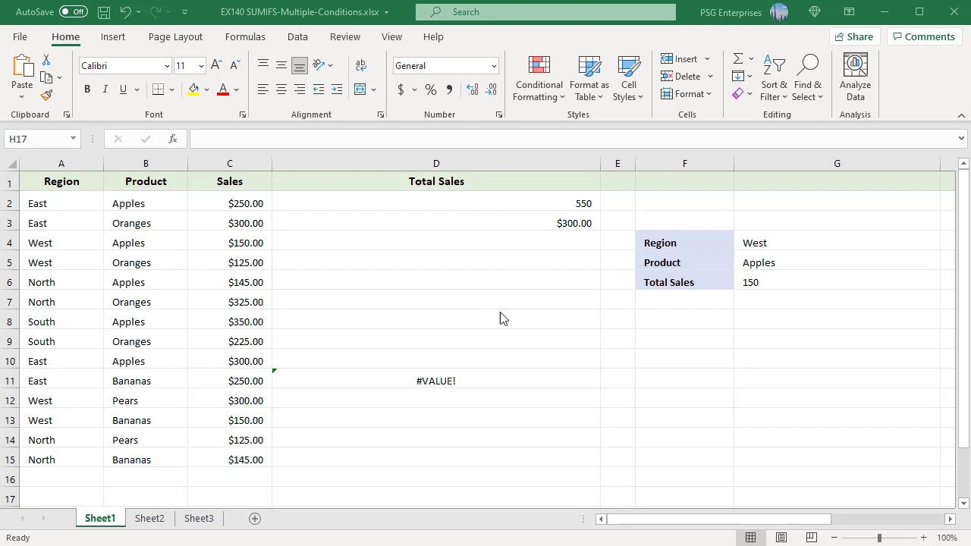
mouse_move(595, 210)
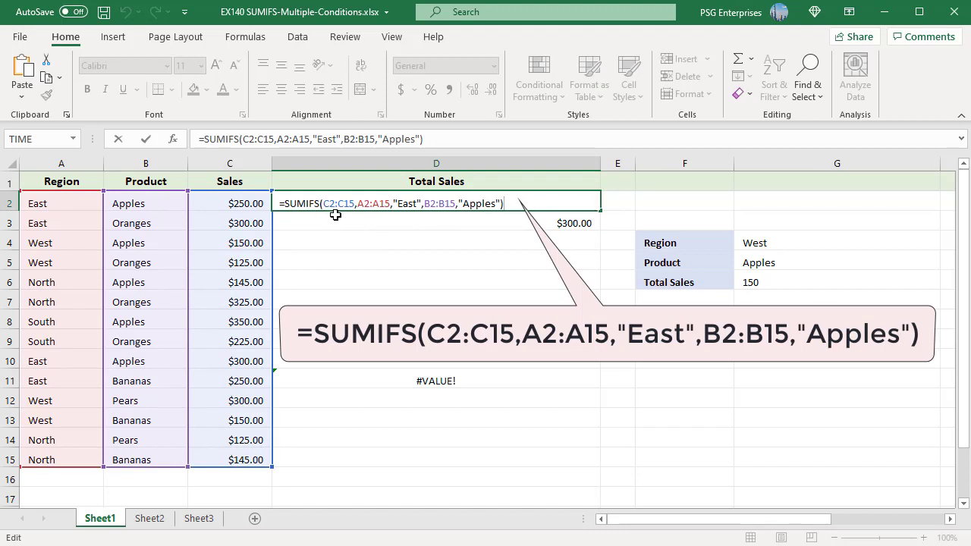
mouse_move(352, 226)
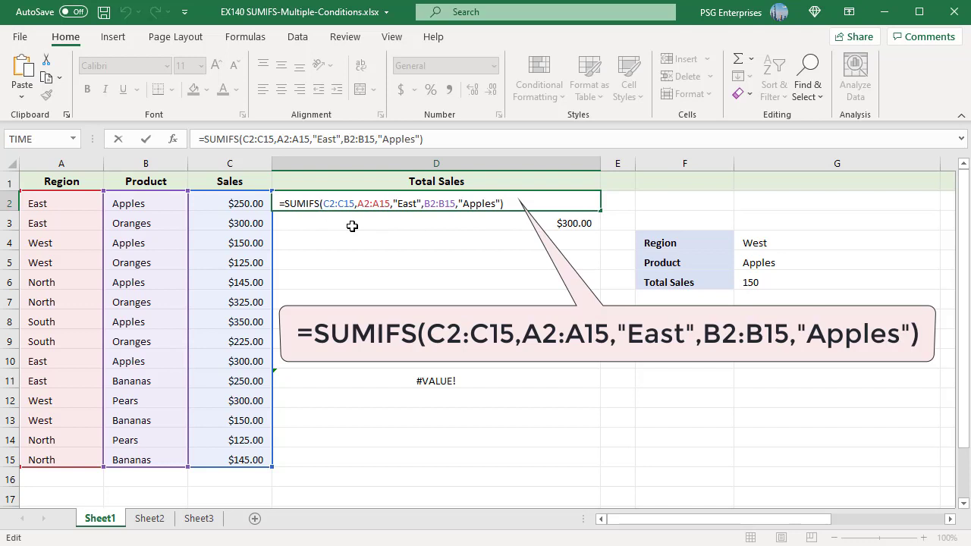
mouse_move(396, 225)
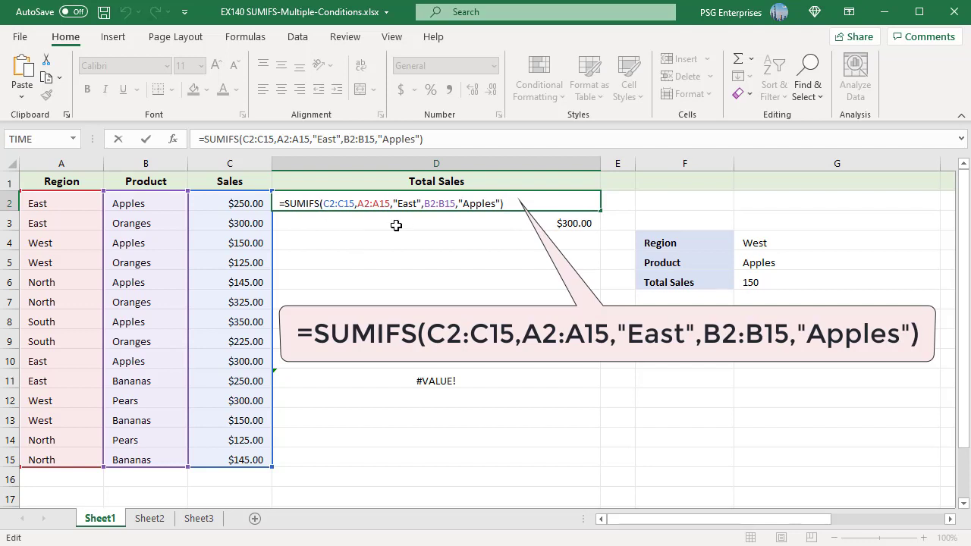
mouse_move(367, 217)
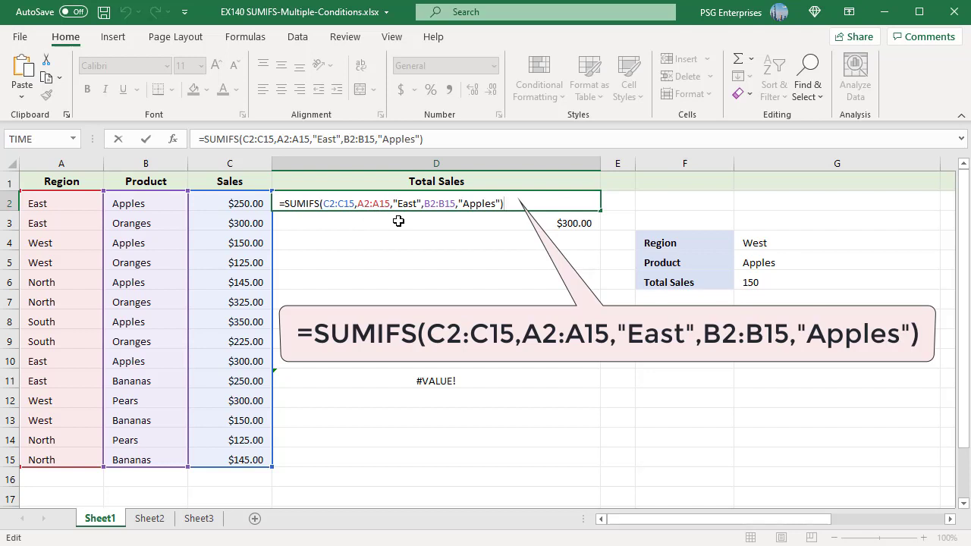
mouse_move(411, 222)
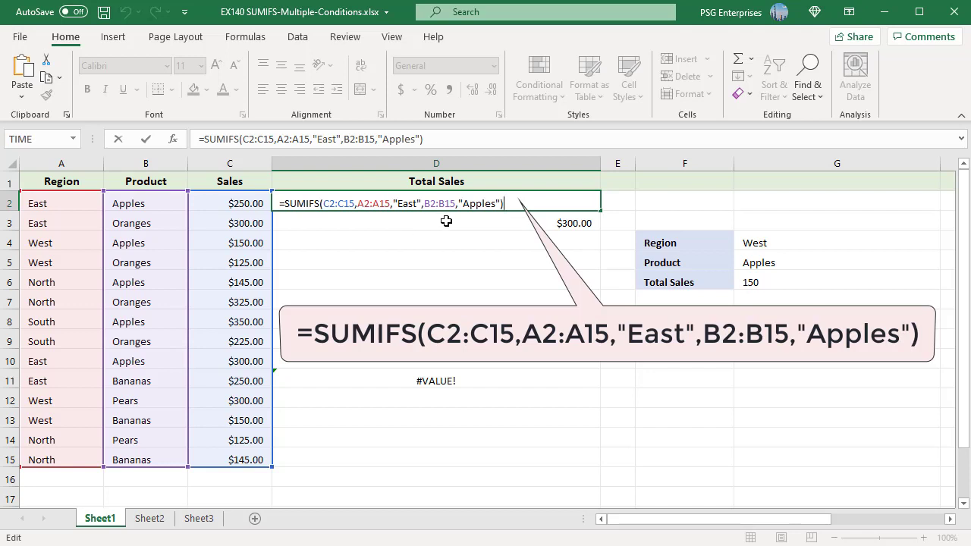
mouse_move(488, 223)
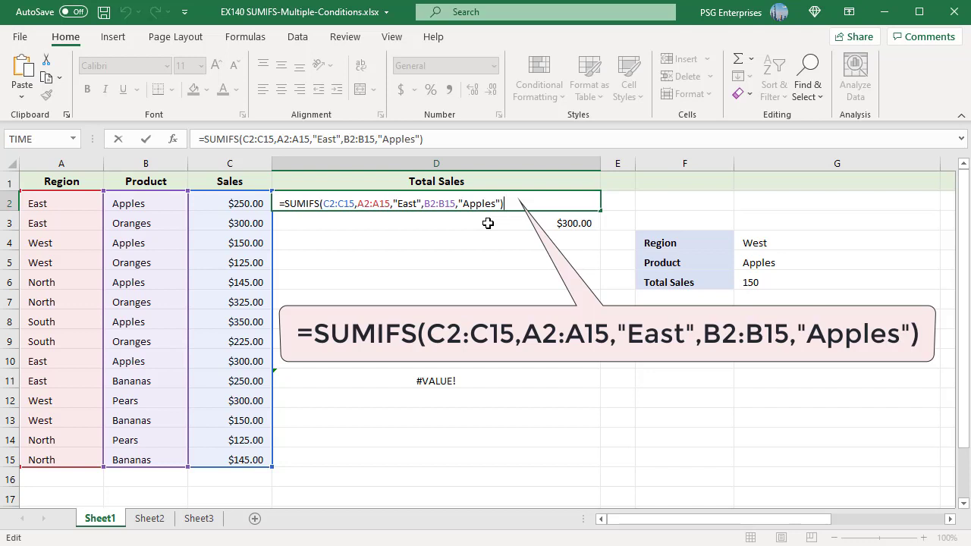
mouse_move(522, 258)
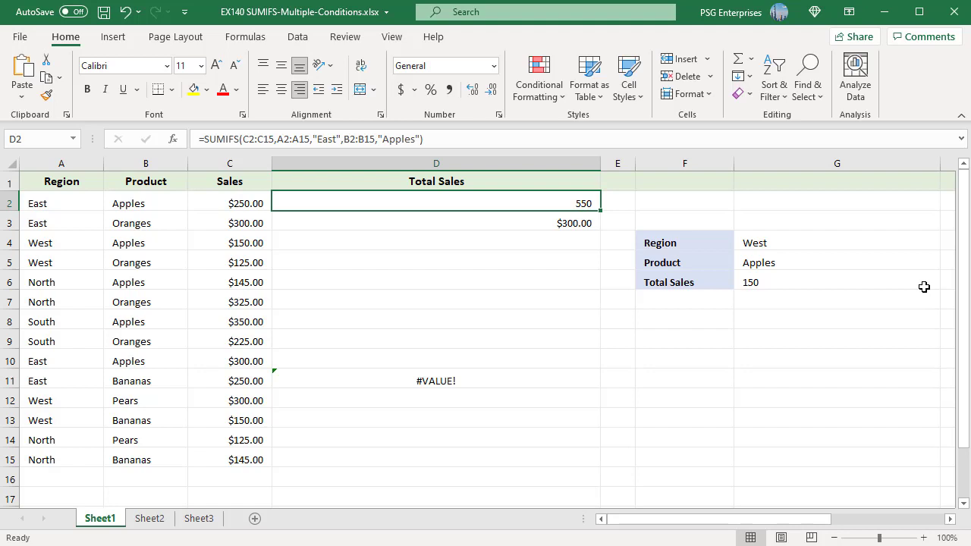
Change the Region criterion in G4 from West to East so Total Sales updates to 550
double_click(838, 281)
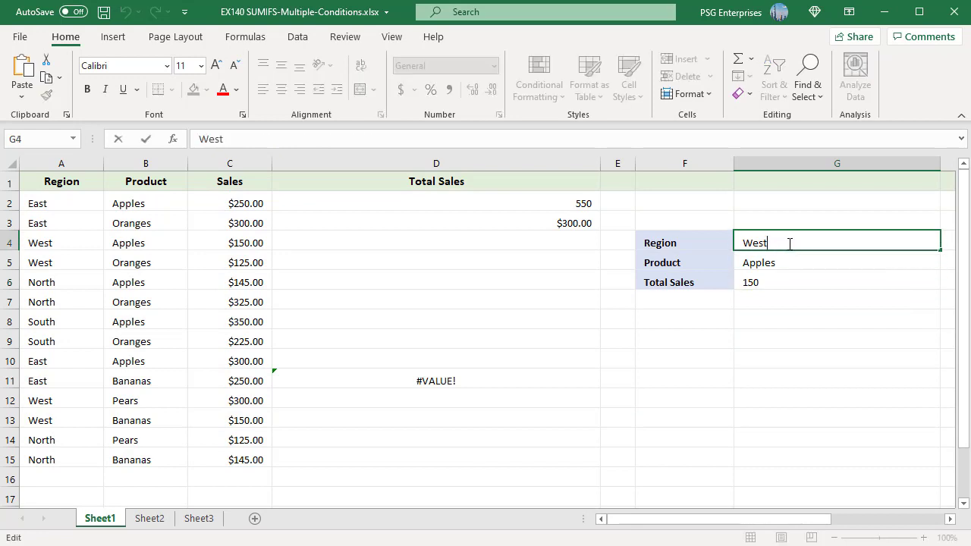
text(Eas)
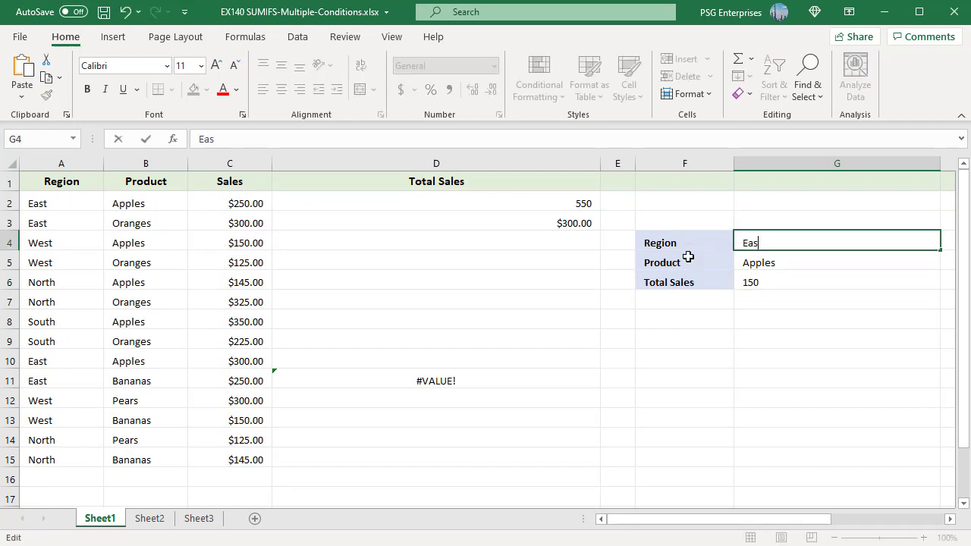
key(Return)
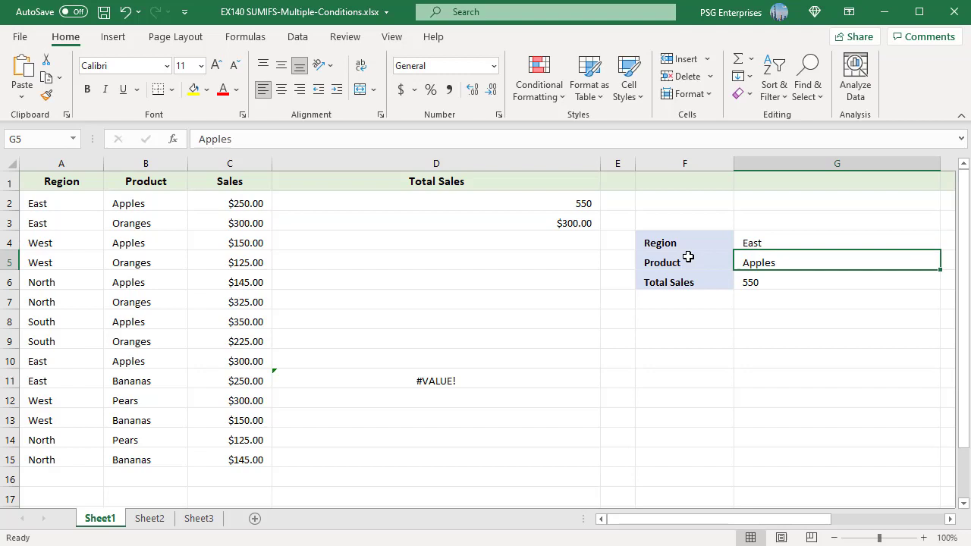
mouse_move(751, 295)
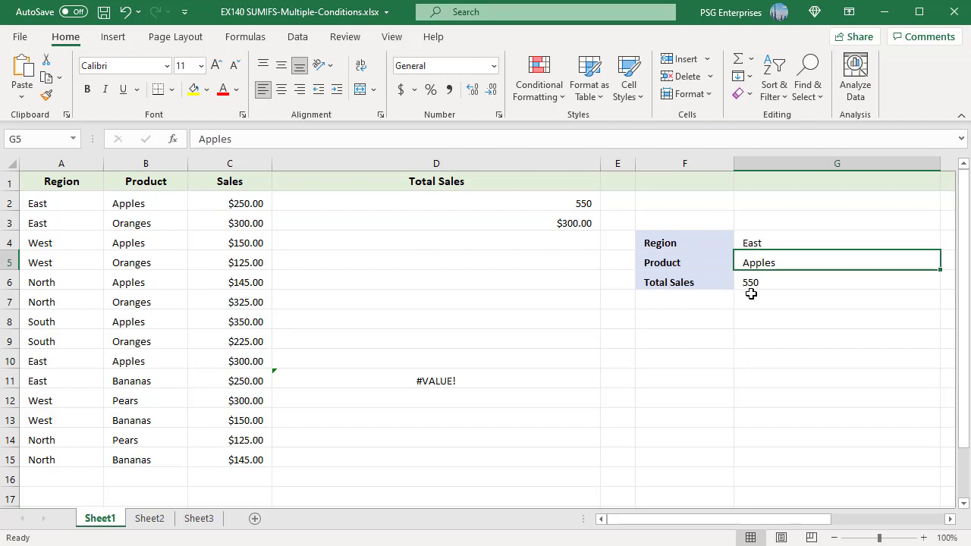
mouse_move(571, 379)
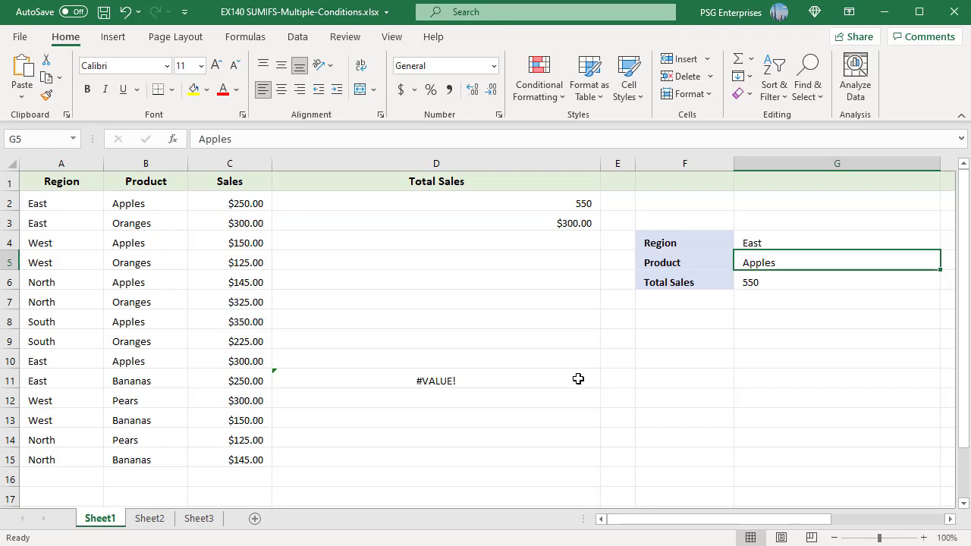
click(435, 379)
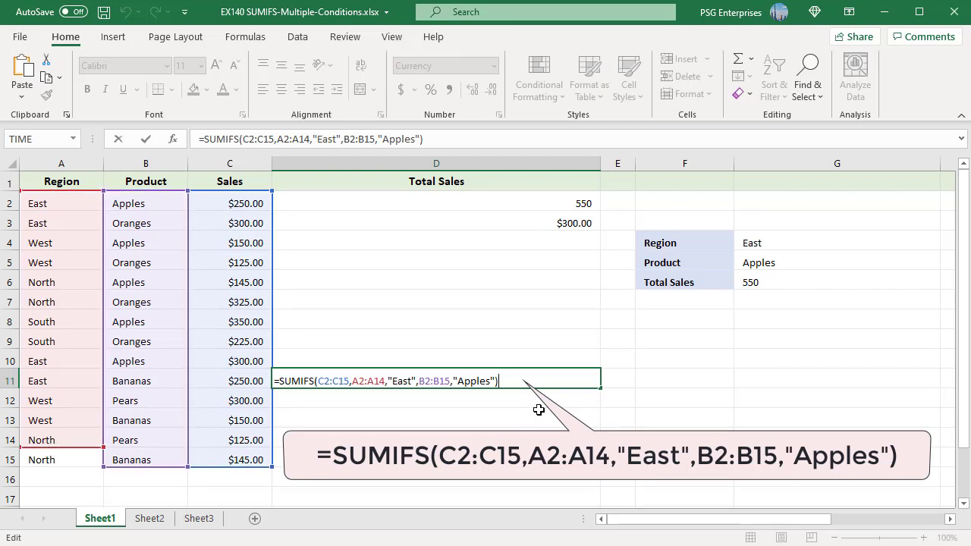
key(Return)
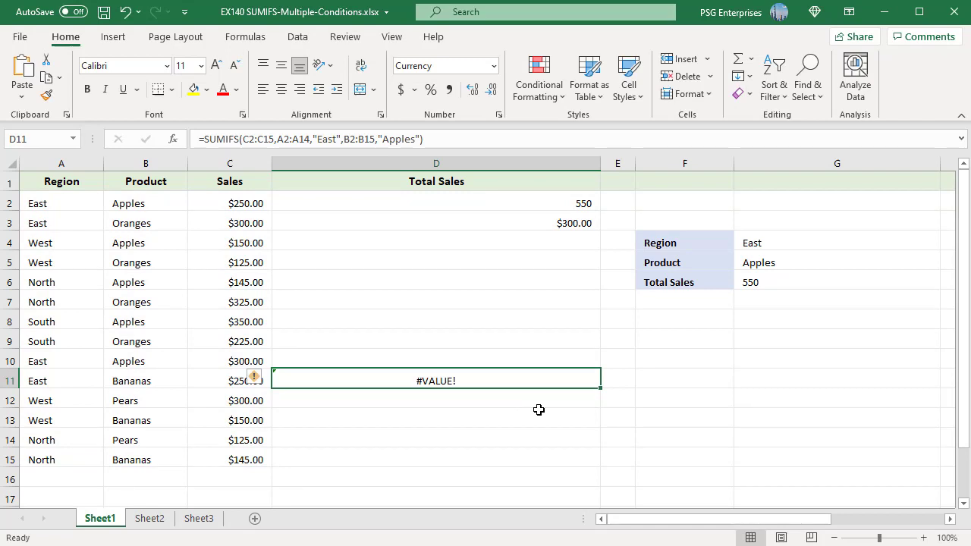
mouse_move(598, 221)
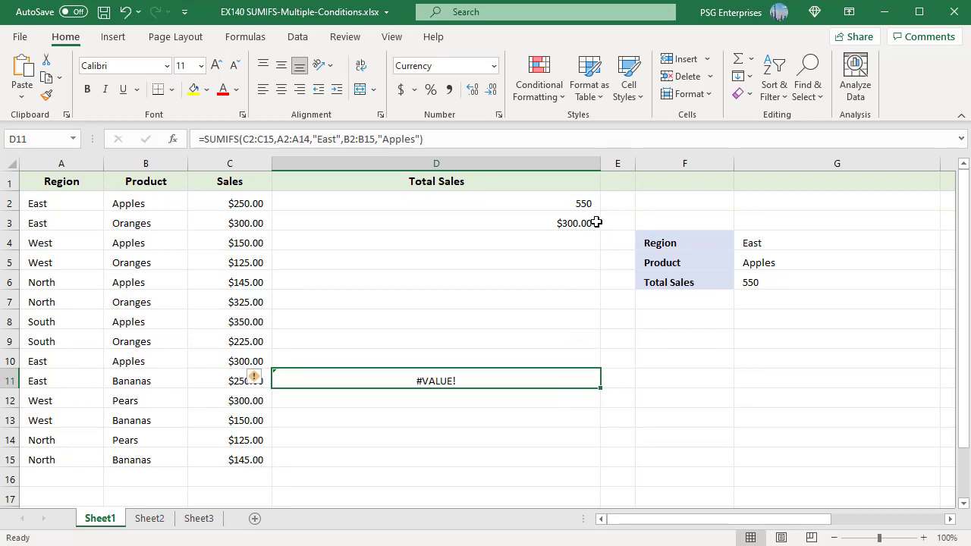
click(437, 222)
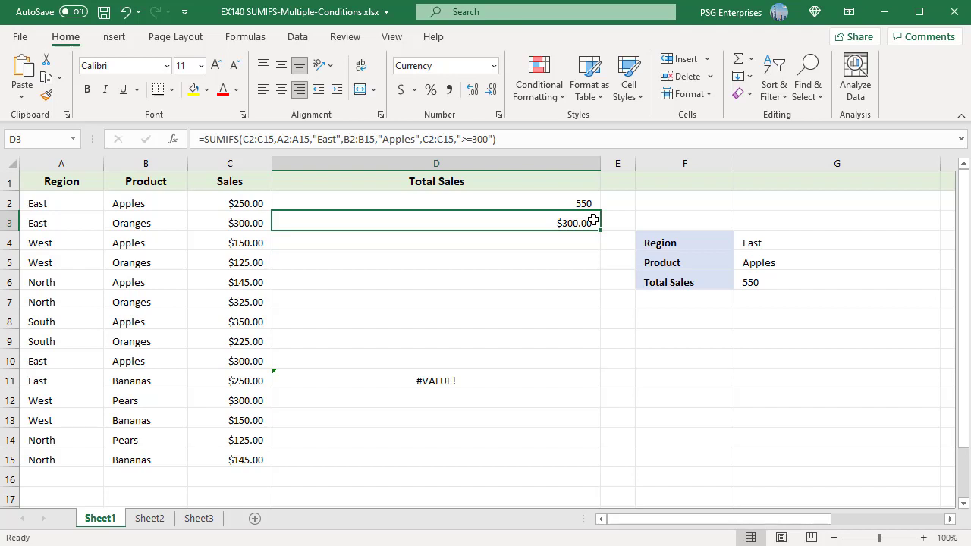
double_click(436, 222)
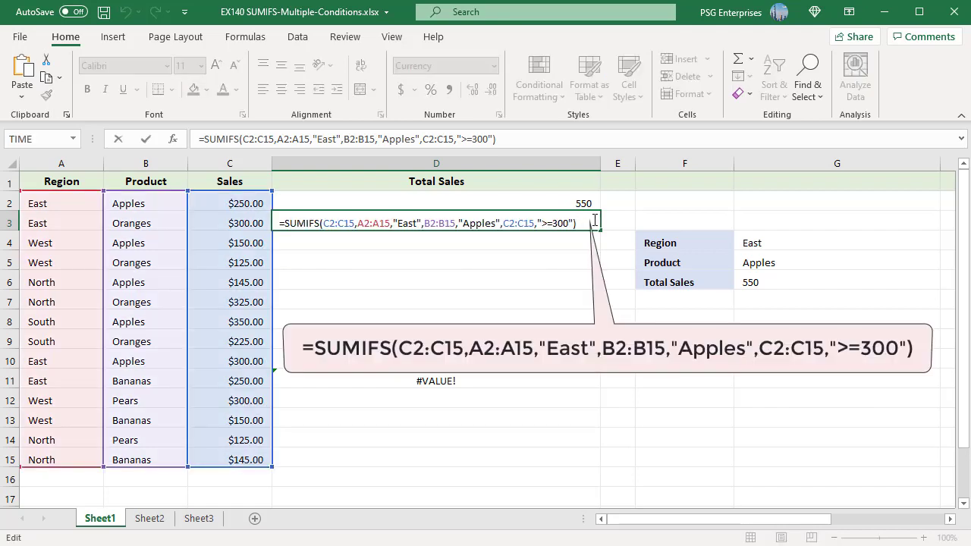
mouse_move(540, 237)
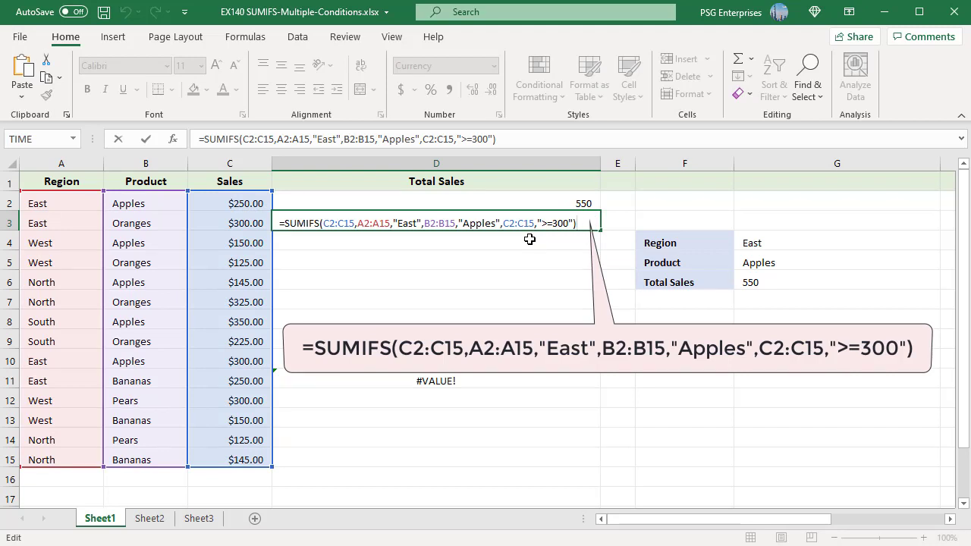
mouse_move(569, 238)
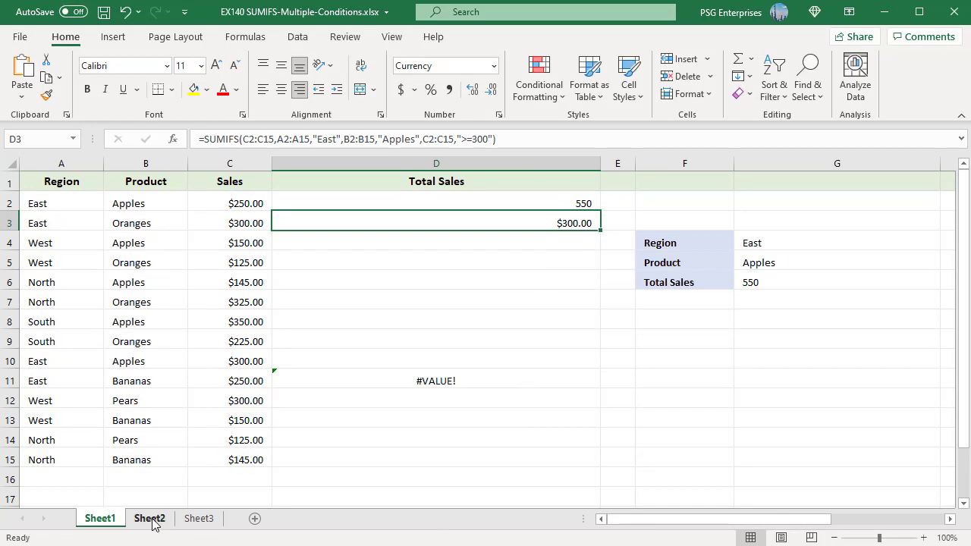
View Sheet2's East-plus-West Apples total of $700.00, then move to Sheet3
click(149, 519)
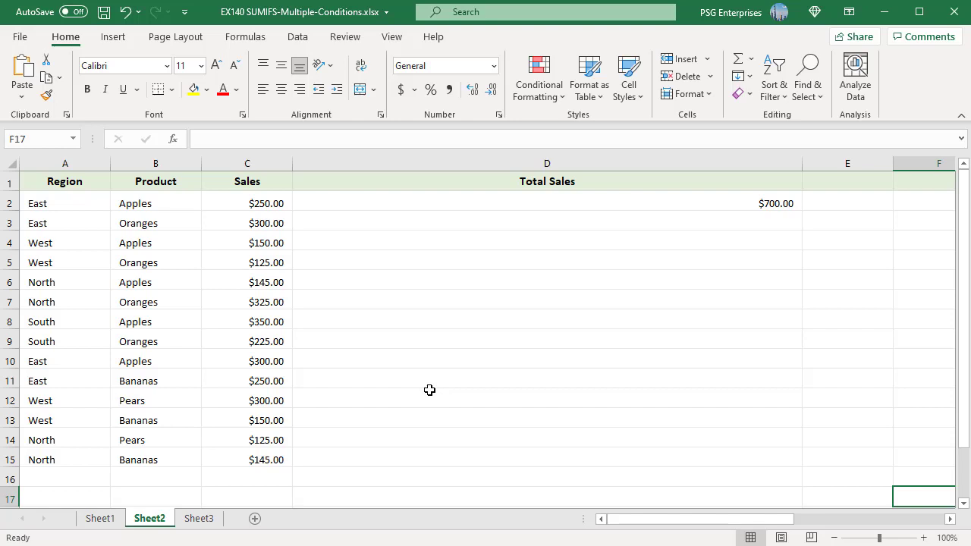
mouse_move(563, 407)
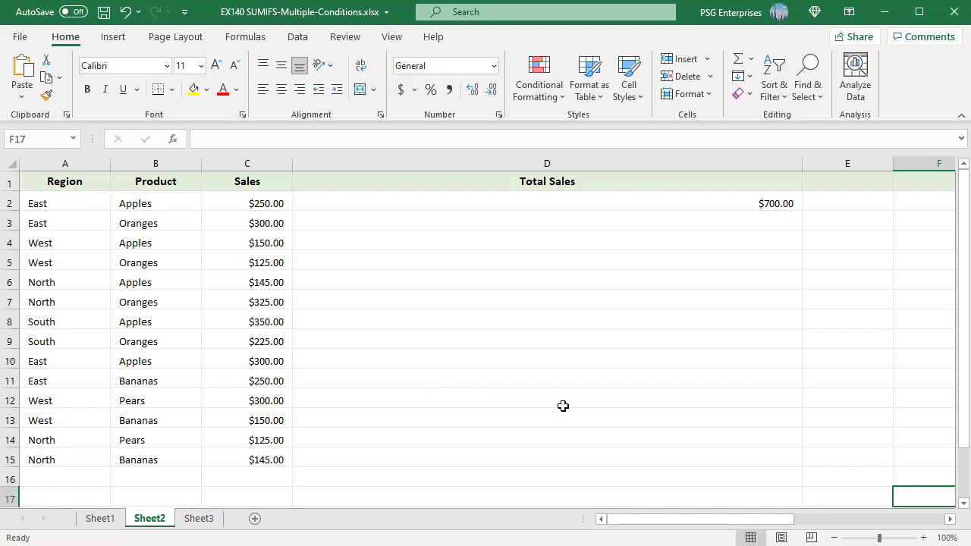
mouse_move(800, 204)
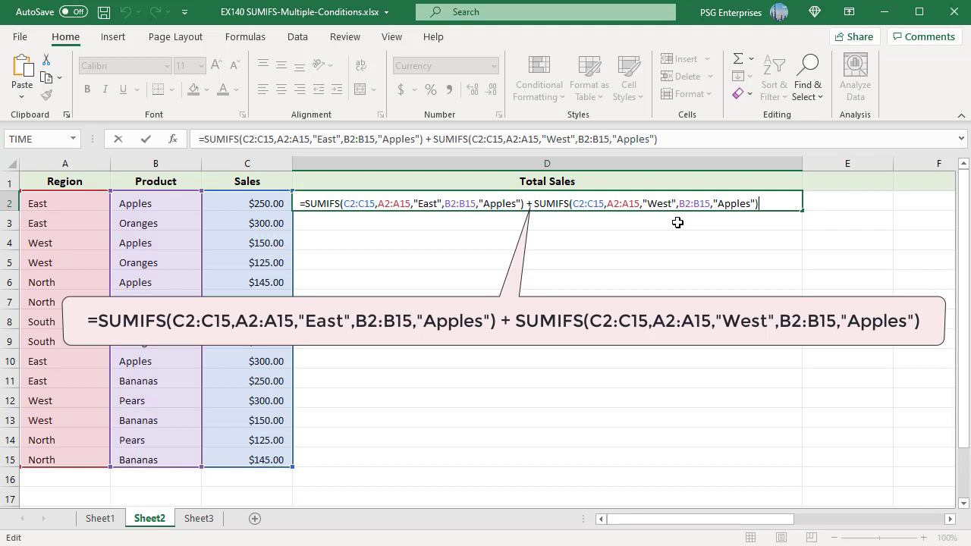
mouse_move(698, 273)
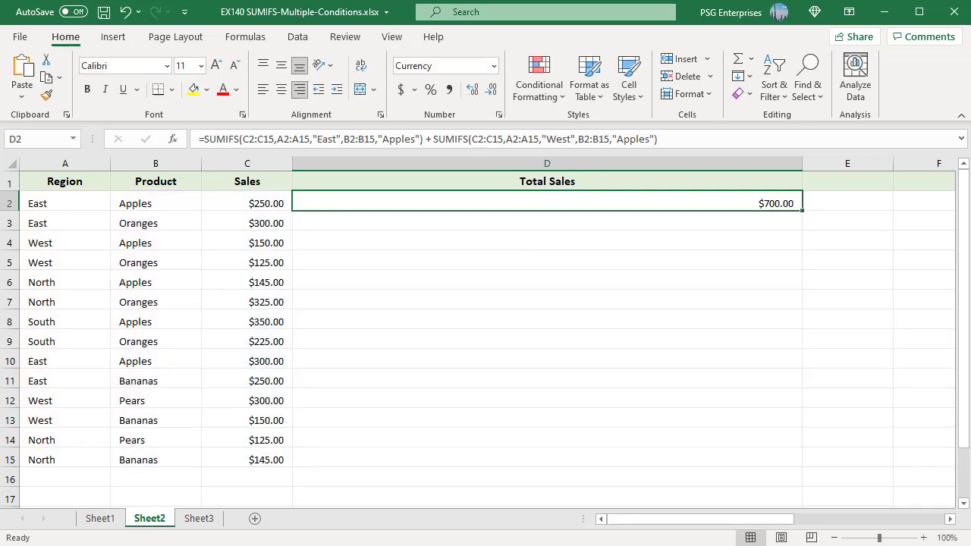
click(198, 519)
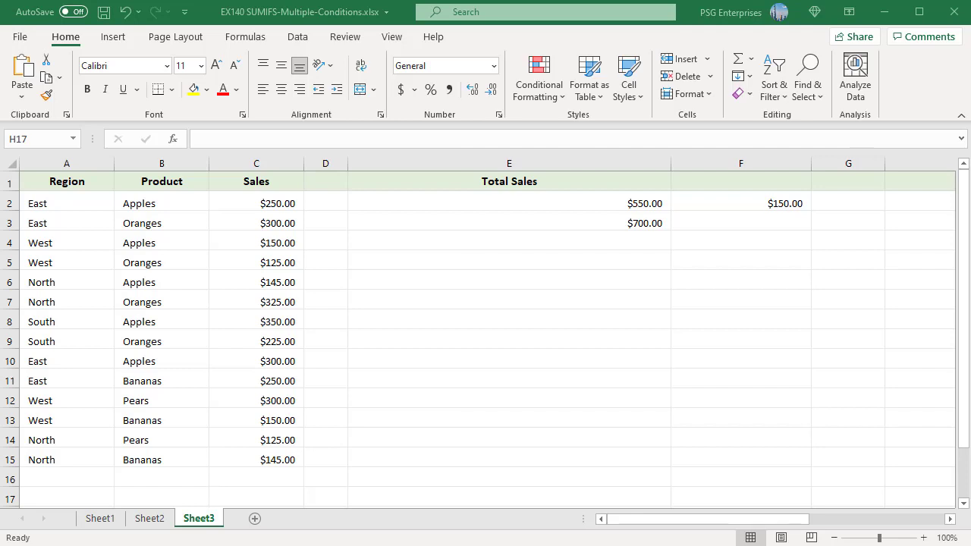
mouse_move(615, 170)
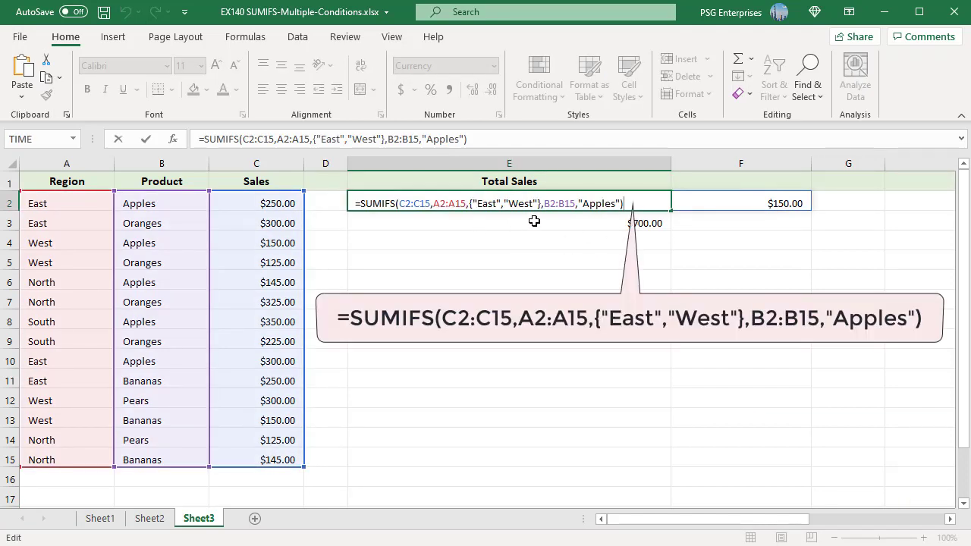
mouse_move(671, 253)
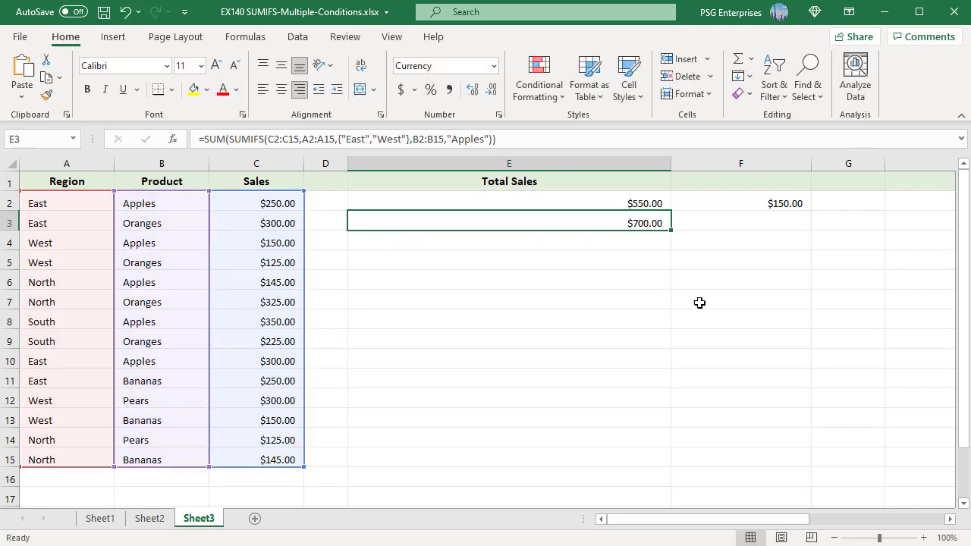
click(510, 222)
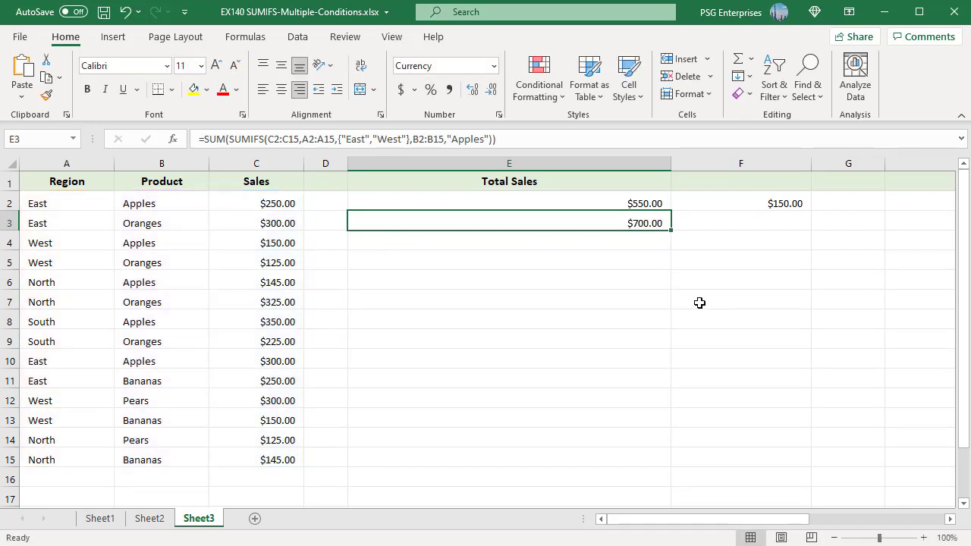